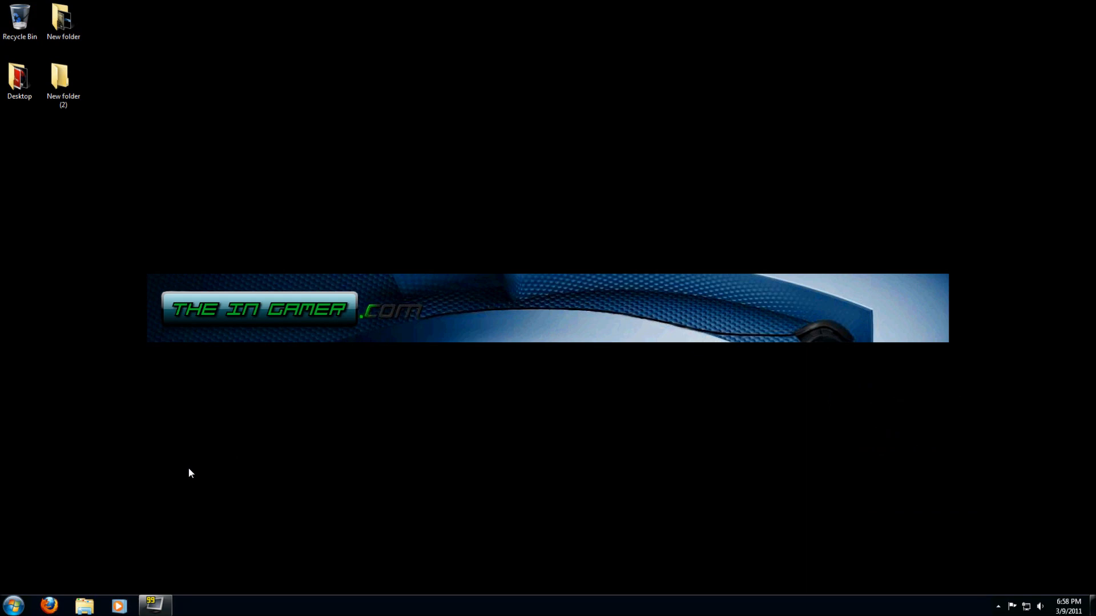
# Open Control Panel from the Start menu
pyautogui.click(13, 605)
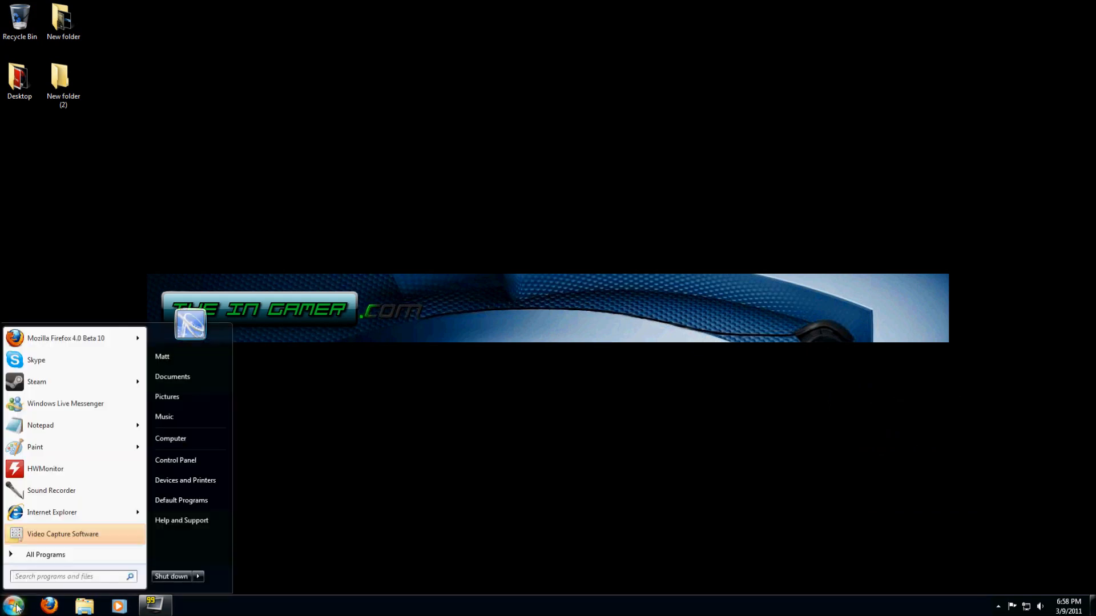
pyautogui.moveTo(176, 460)
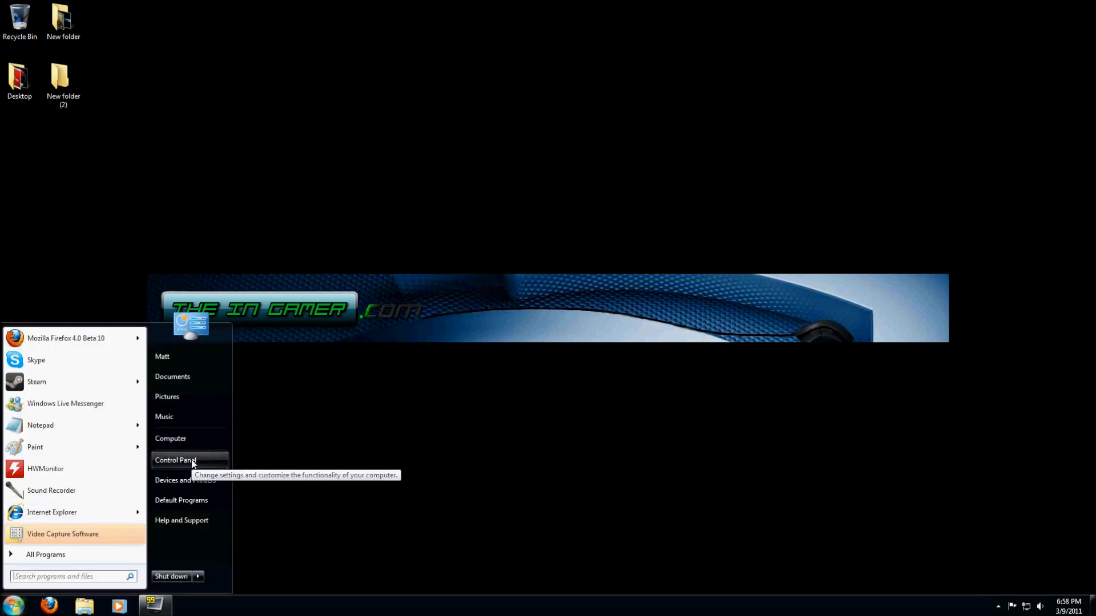
pyautogui.click(176, 460)
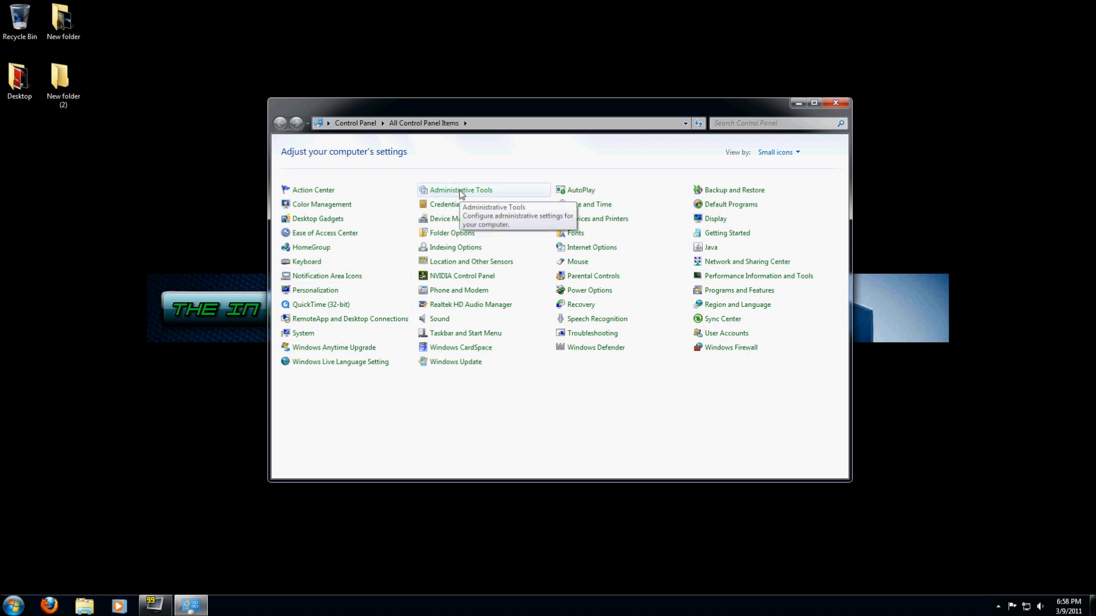
# Launch Computer Management from Administrative Tools
pyautogui.doubleClick(460, 190)
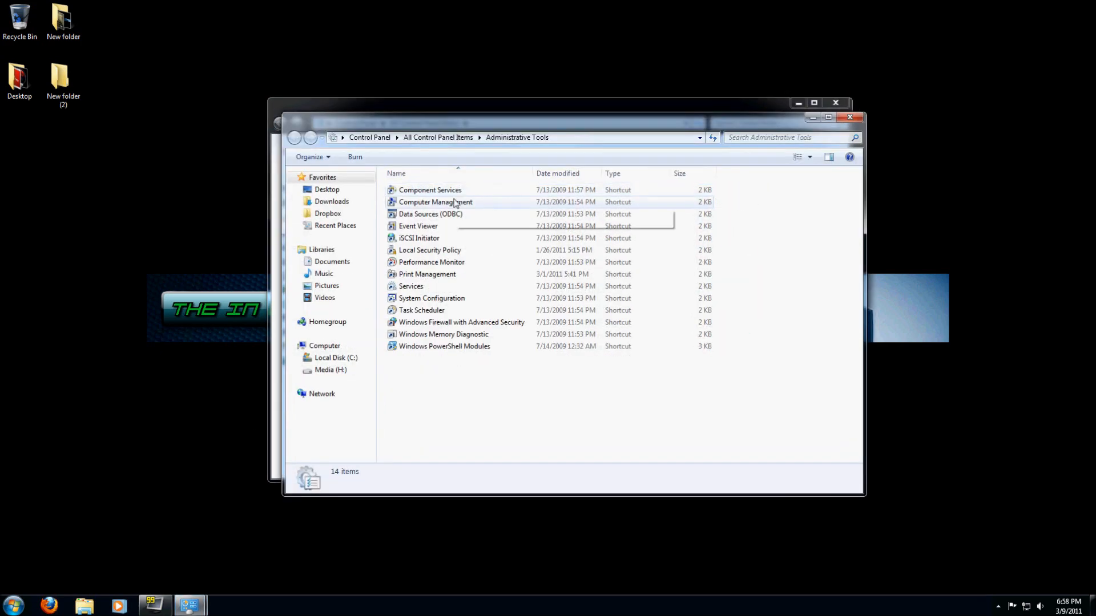
pyautogui.moveTo(436, 202)
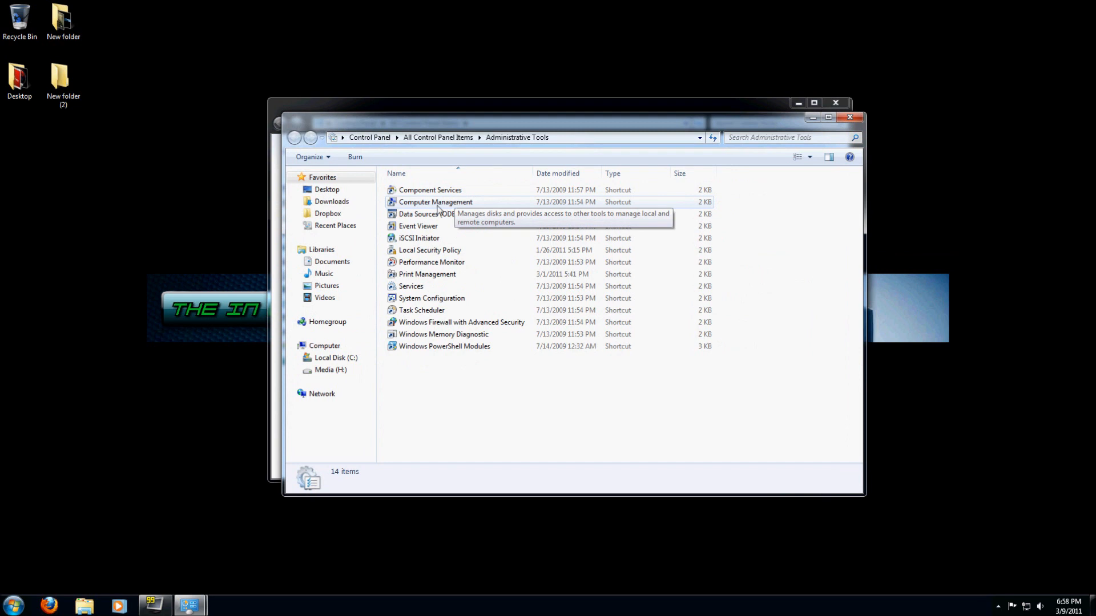
pyautogui.doubleClick(435, 203)
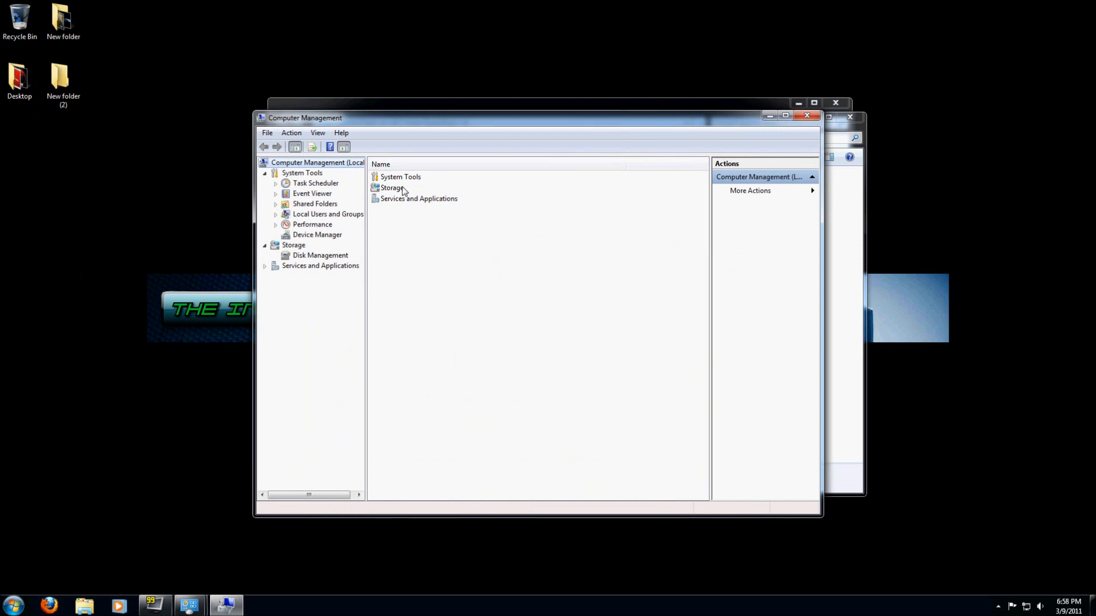
# Open Disk Management and initialize Disk 2 as an MBR disk
pyautogui.click(390, 187)
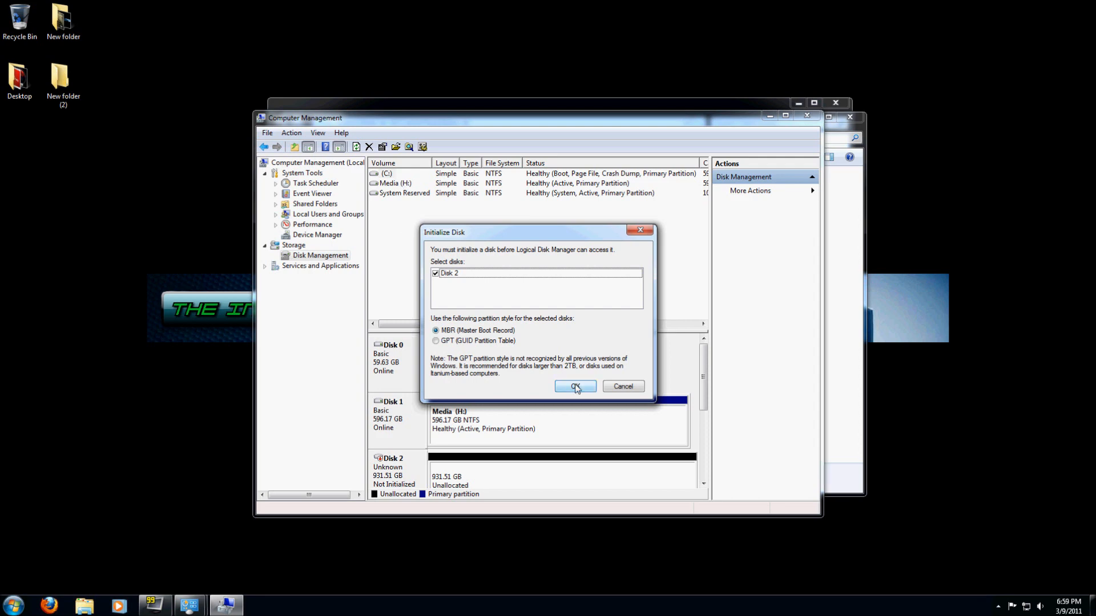
pyautogui.click(575, 387)
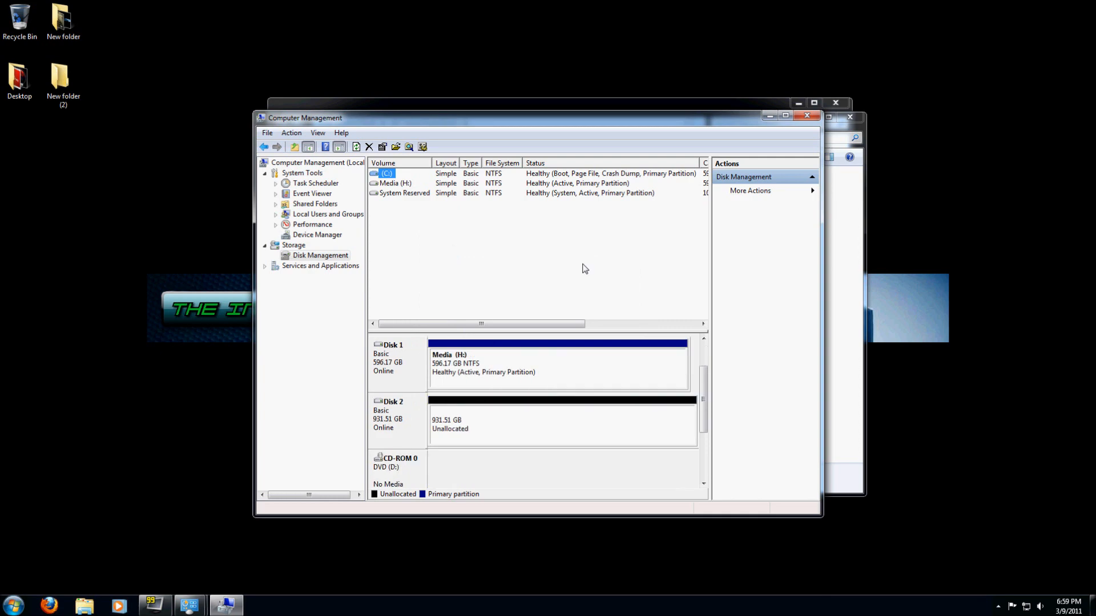
pyautogui.moveTo(466, 412)
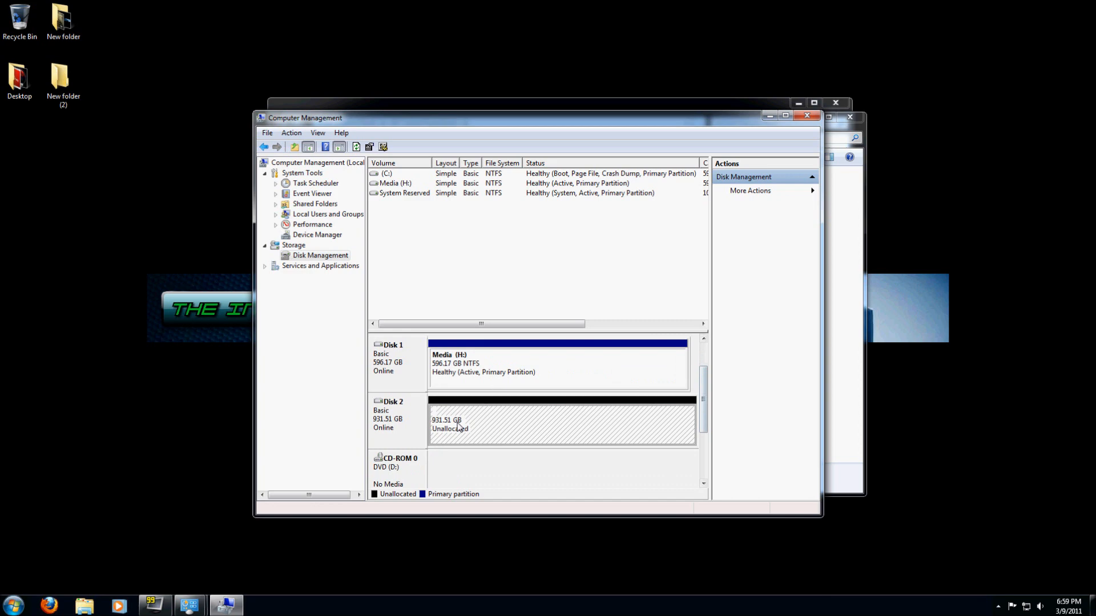
# Start the New Simple Volume wizard on Disk 2's unallocated 931.51 GB space
pyautogui.rightClick(455, 423)
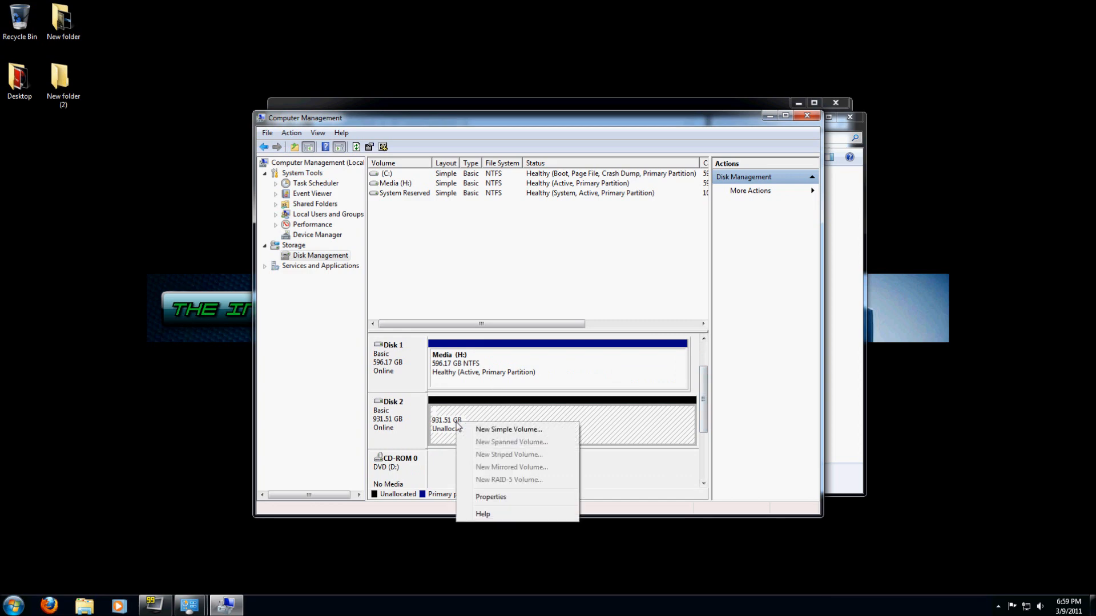
pyautogui.click(508, 430)
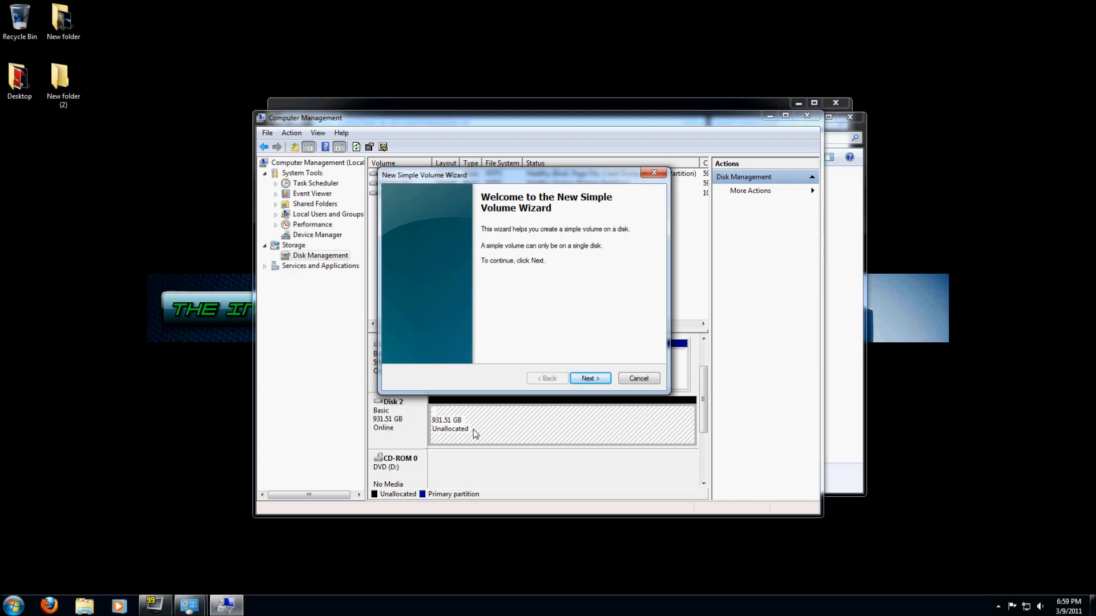
# Keep the full 953867 MB volume size and assign drive letter X
pyautogui.click(589, 378)
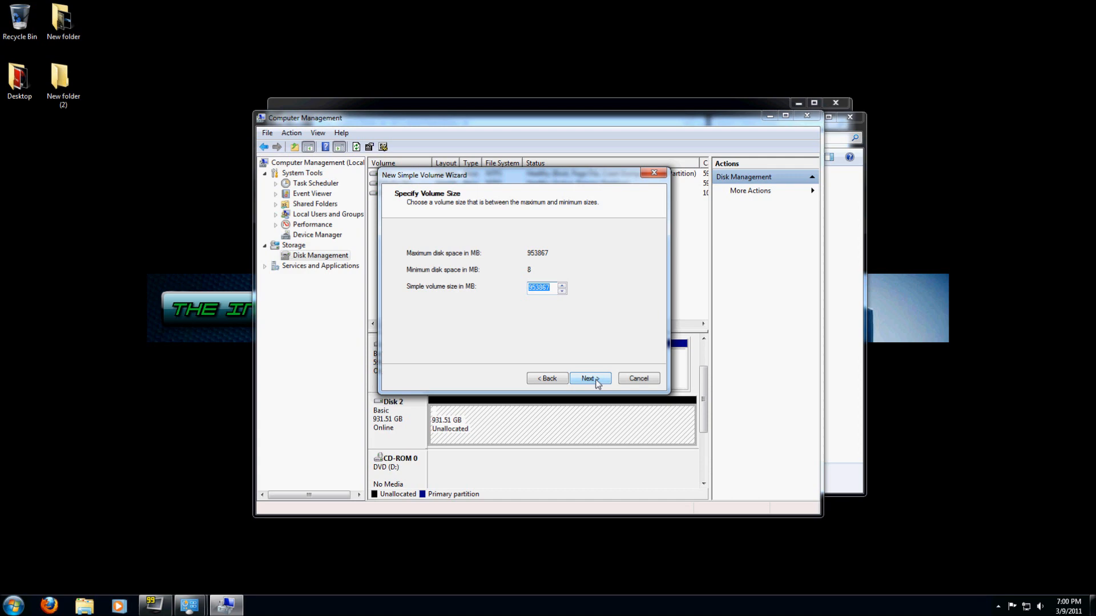
pyautogui.click(587, 378)
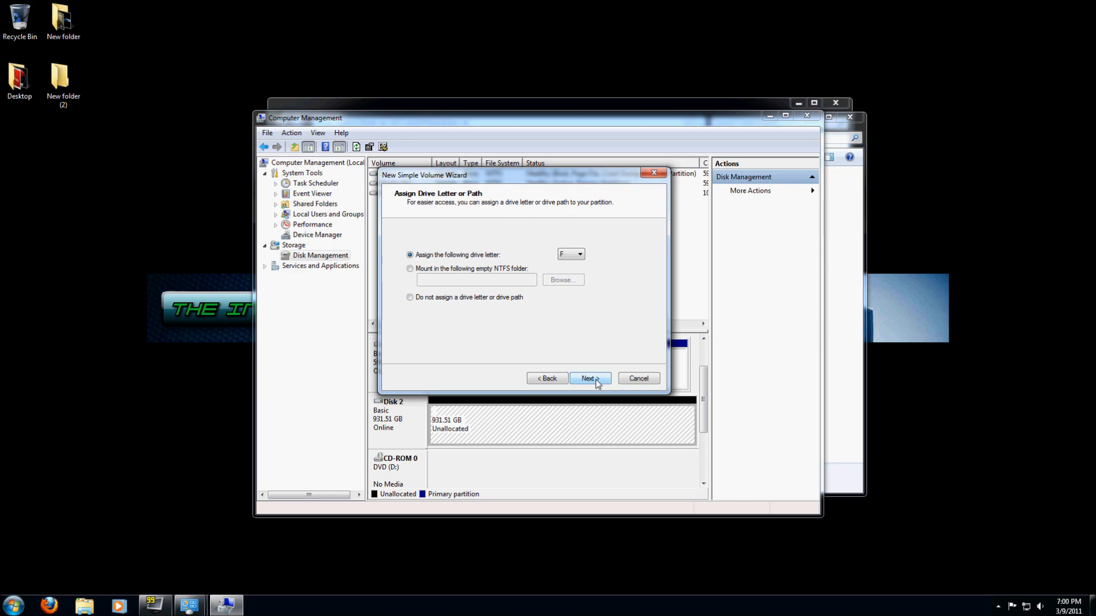
pyautogui.moveTo(479, 261)
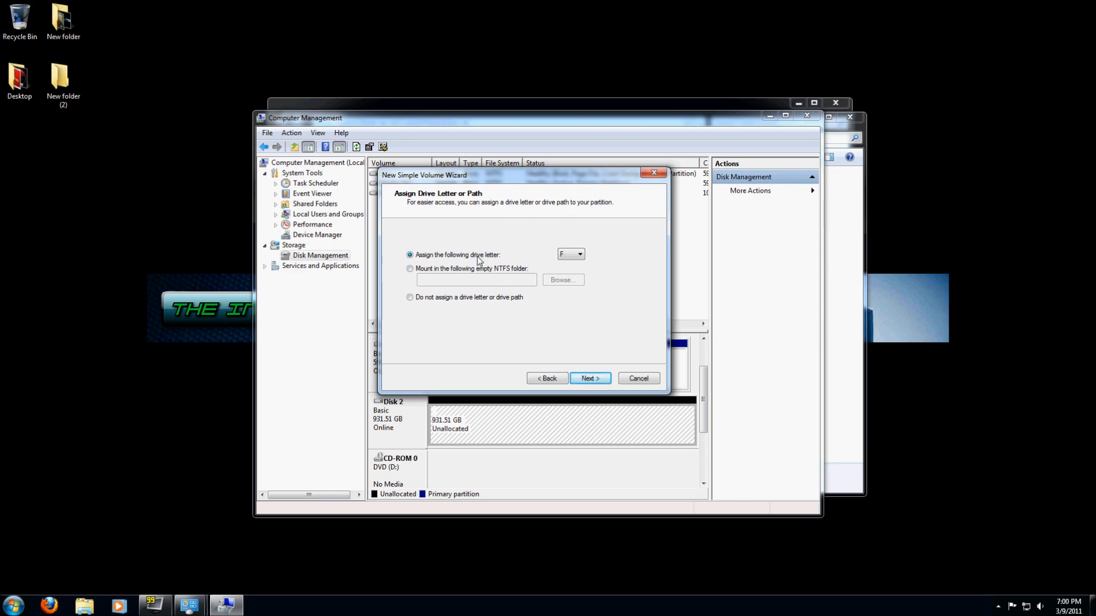
pyautogui.click(581, 254)
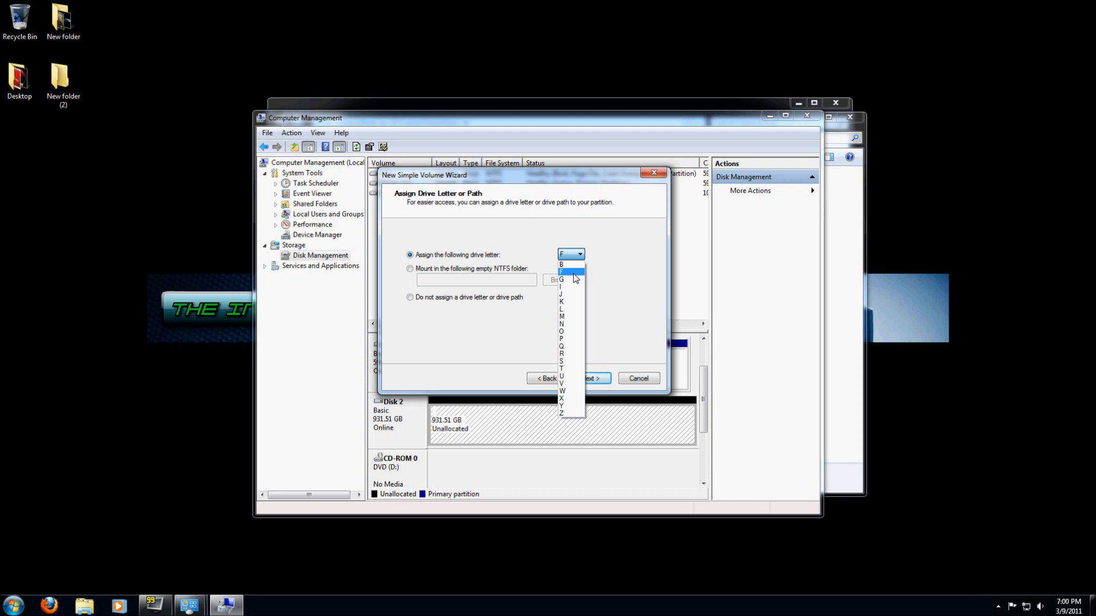
pyautogui.moveTo(572, 280)
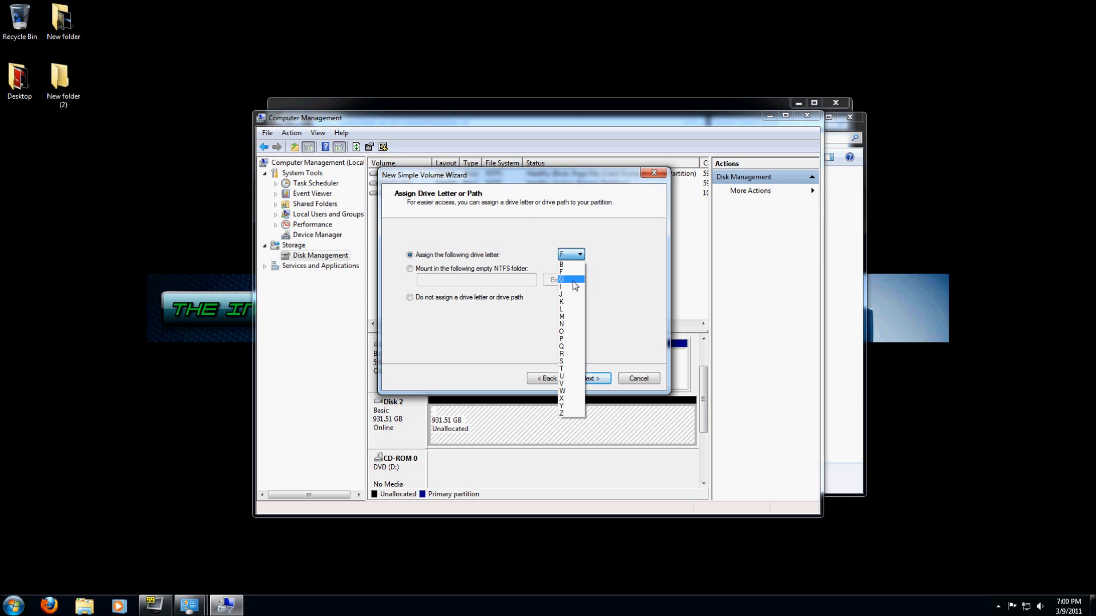
pyautogui.moveTo(574, 309)
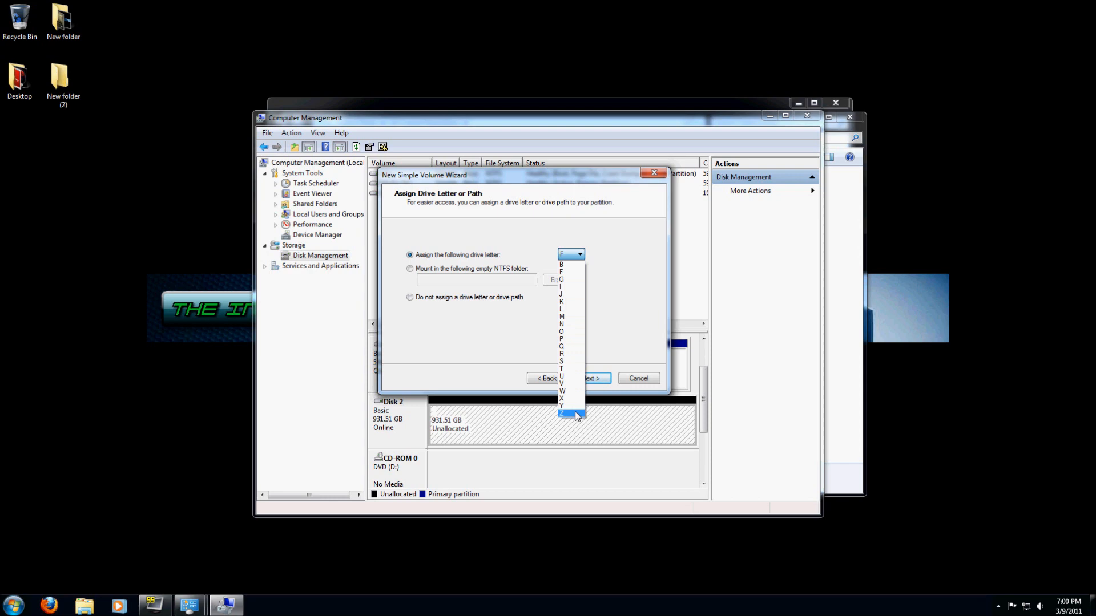
pyautogui.click(562, 391)
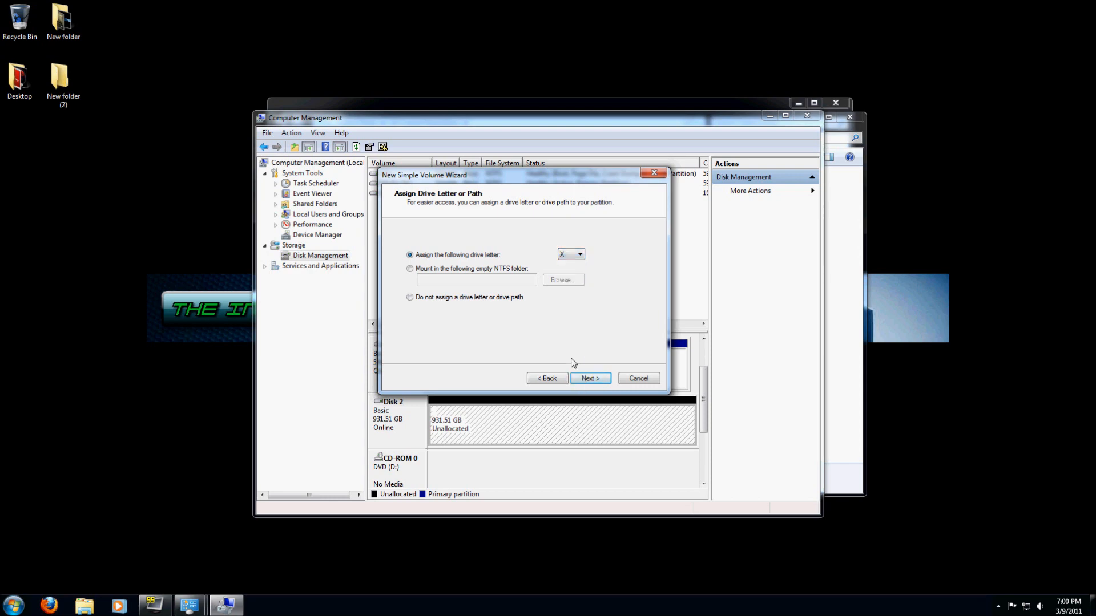
pyautogui.click(589, 378)
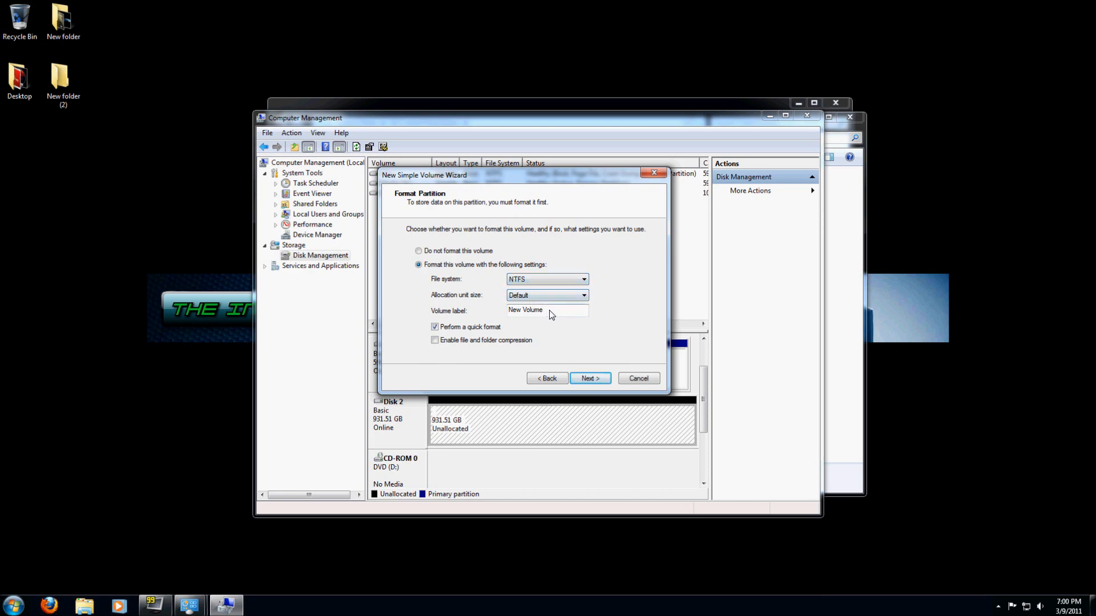
# Label the NTFS quick-formatted volume 'Data' and finish the wizard
pyautogui.tripleClick(548, 309)
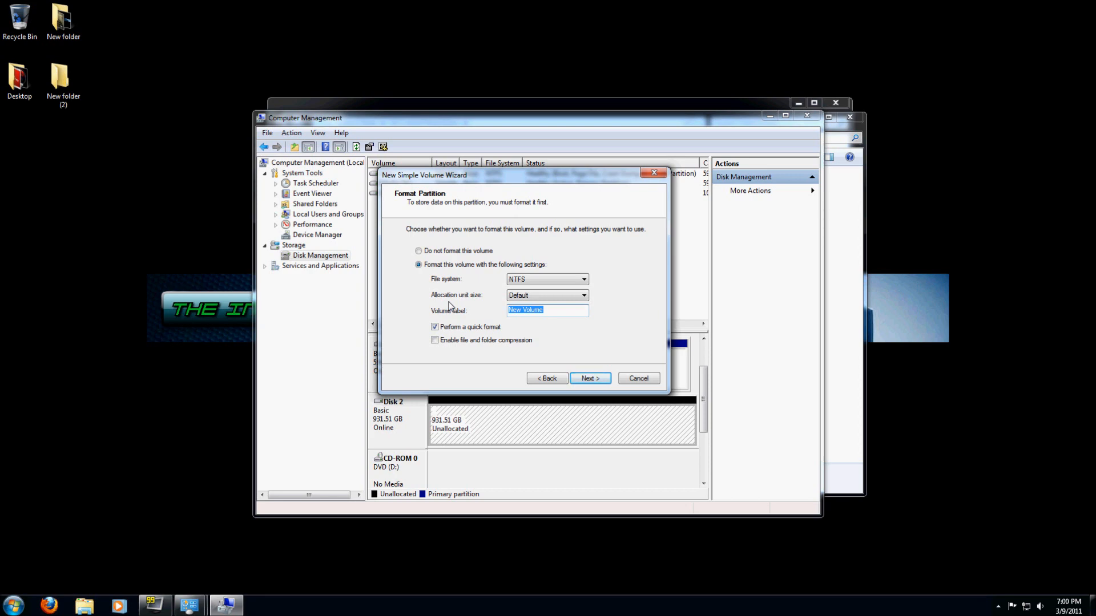
pyautogui.write('D')
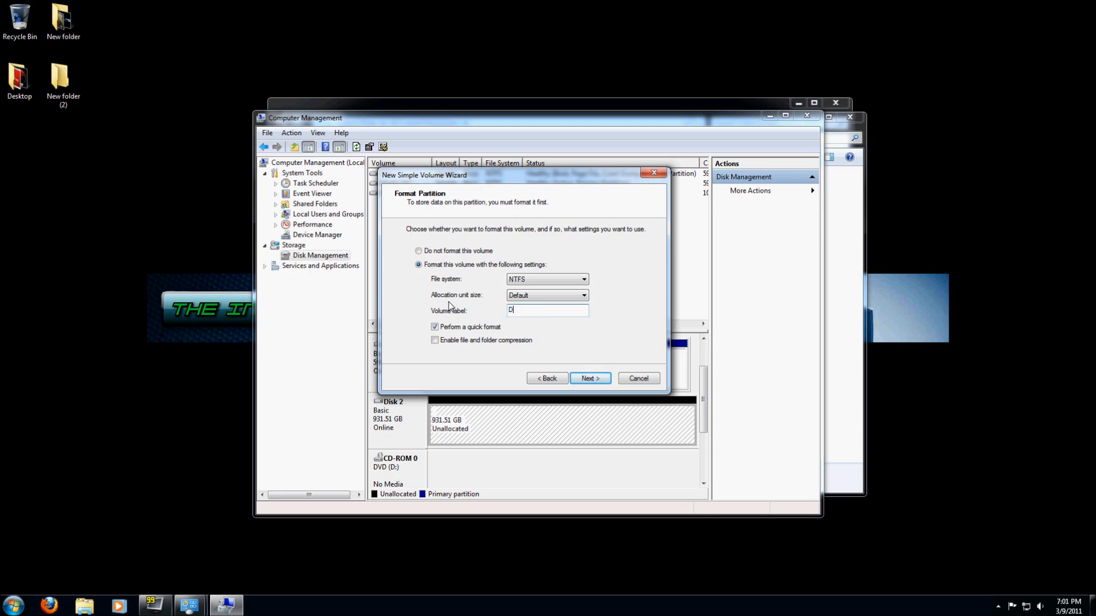
pyautogui.write('ata')
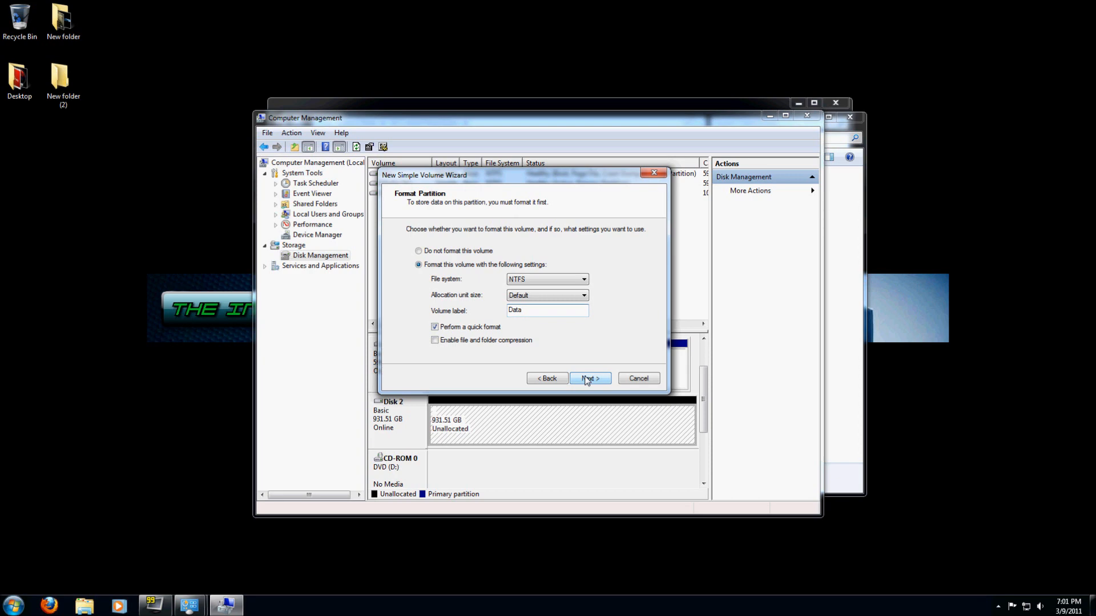
pyautogui.click(590, 378)
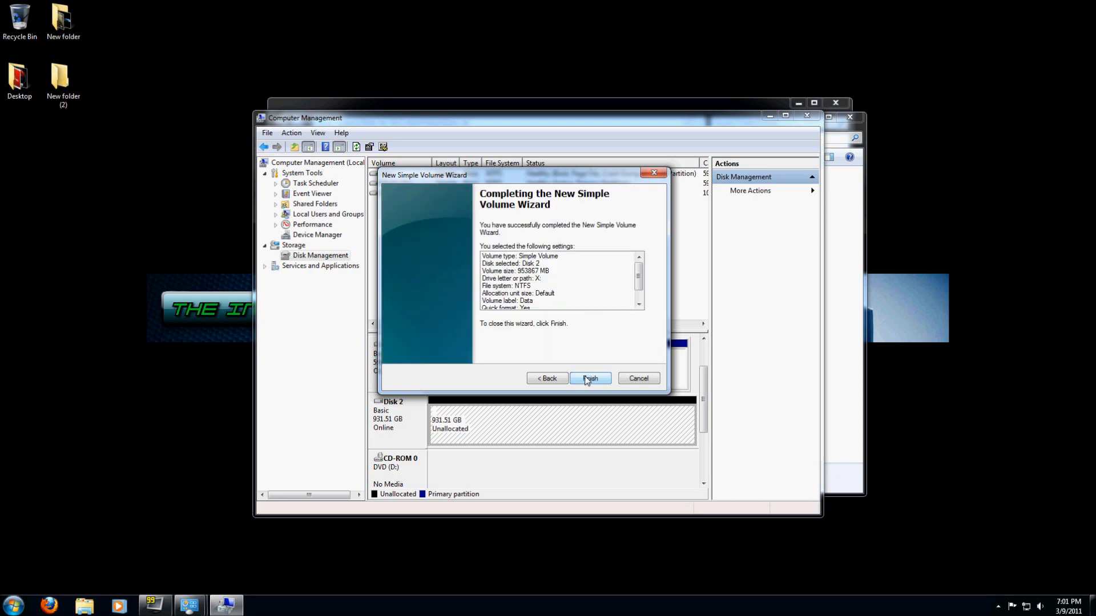
pyautogui.click(589, 378)
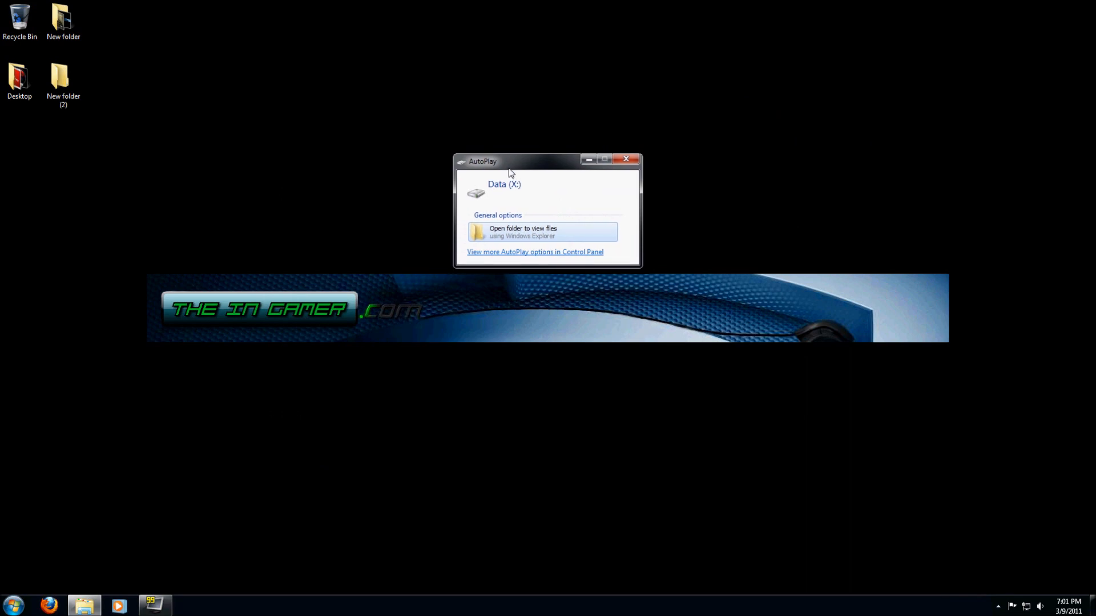
pyautogui.moveTo(496, 198)
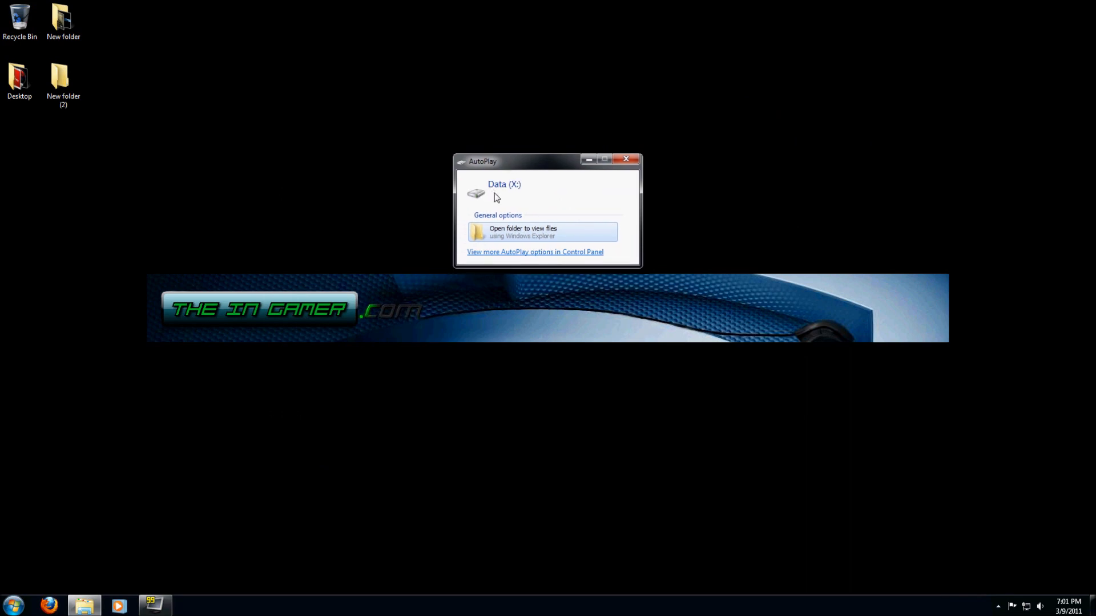
pyautogui.moveTo(516, 198)
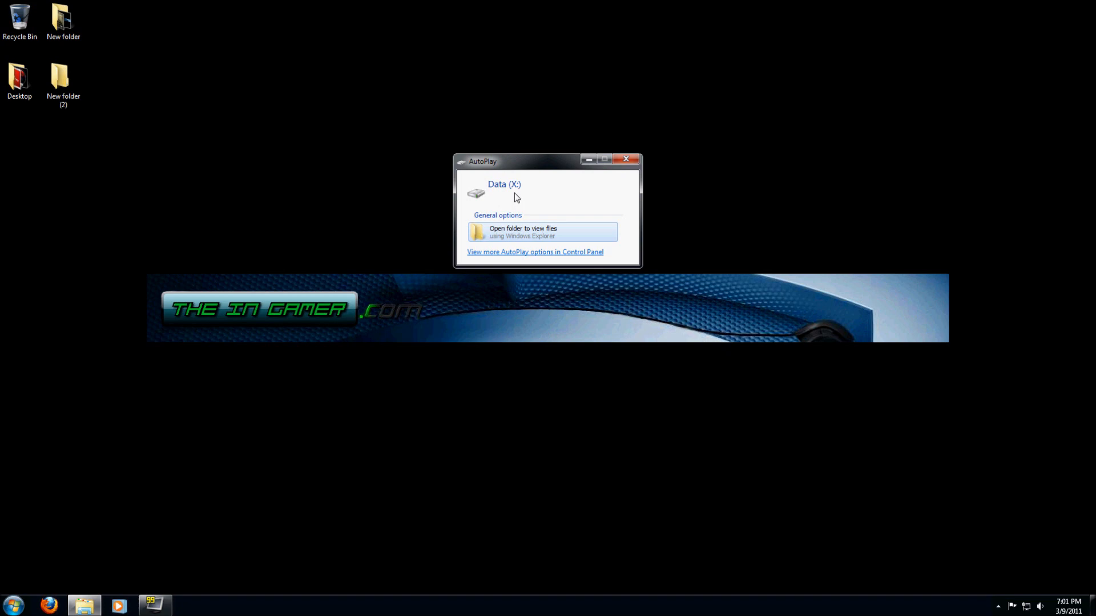
# Open the empty Data (X:) drive from the AutoPlay dialog
pyautogui.click(544, 232)
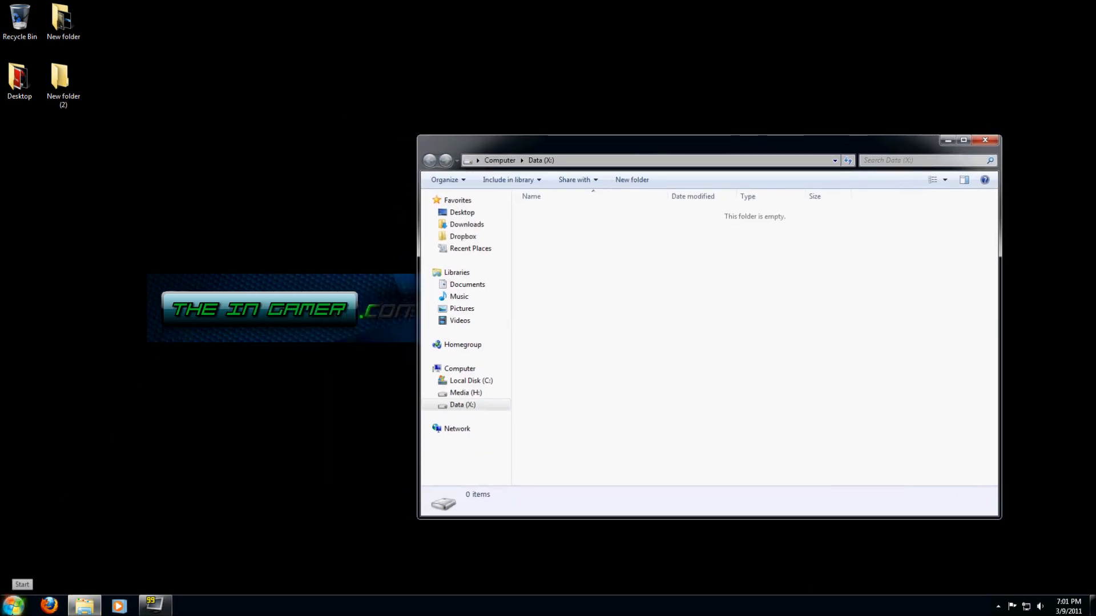
# Open Media (H:) through Start > Computer in a second Explorer window
pyautogui.click(12, 603)
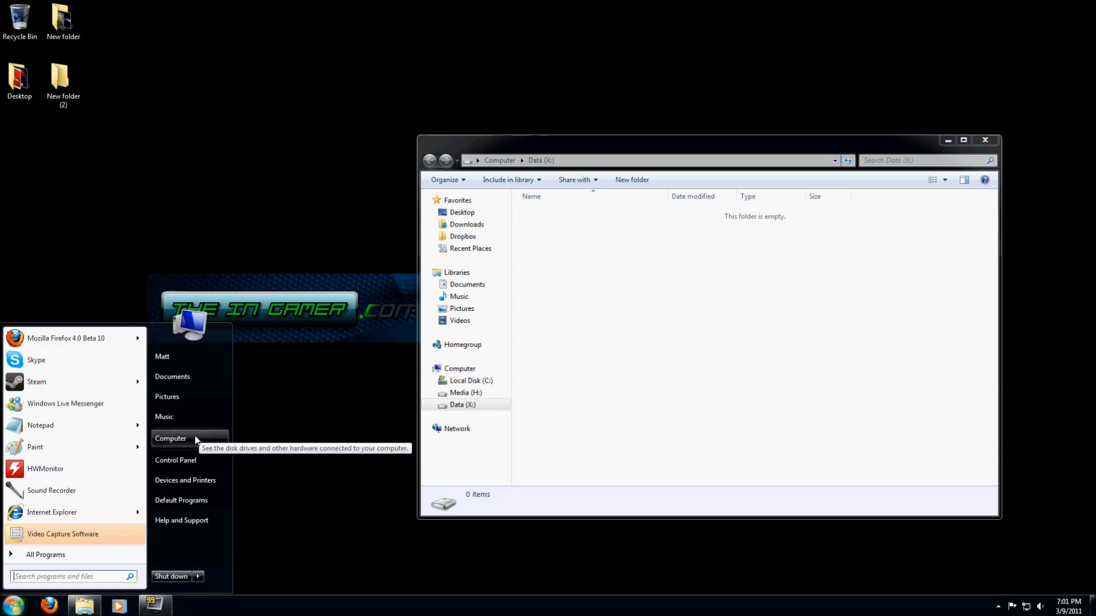
pyautogui.click(171, 439)
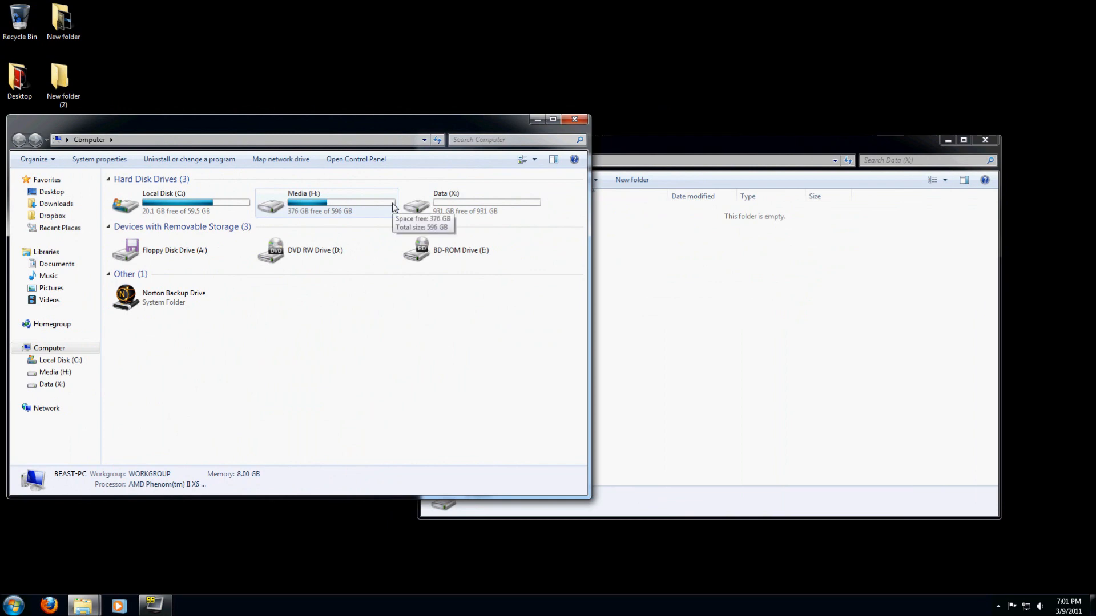
pyautogui.moveTo(315, 210)
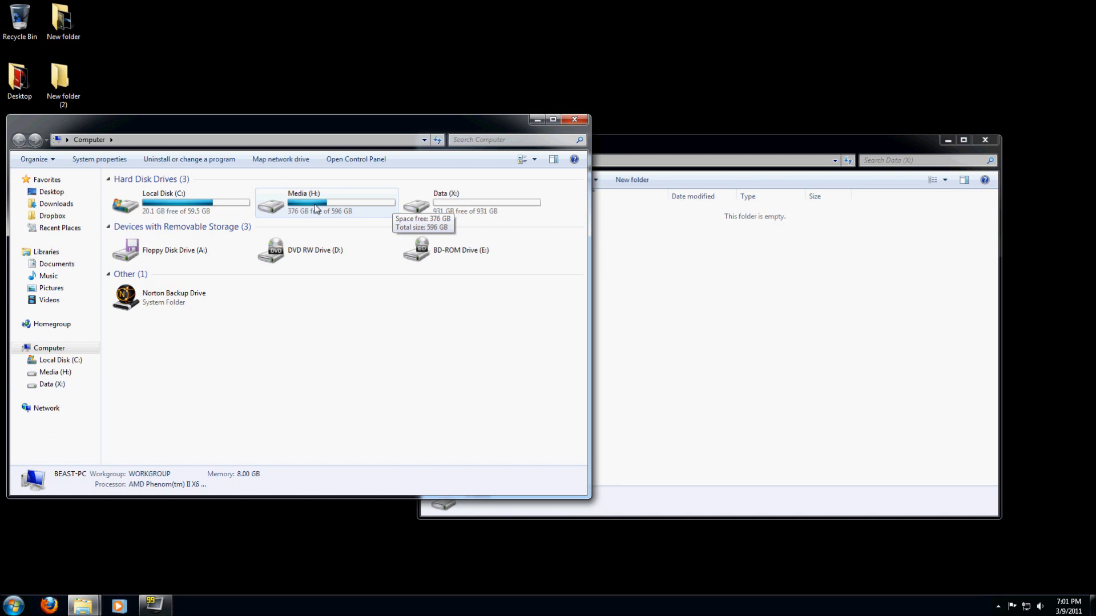
pyautogui.moveTo(303, 203)
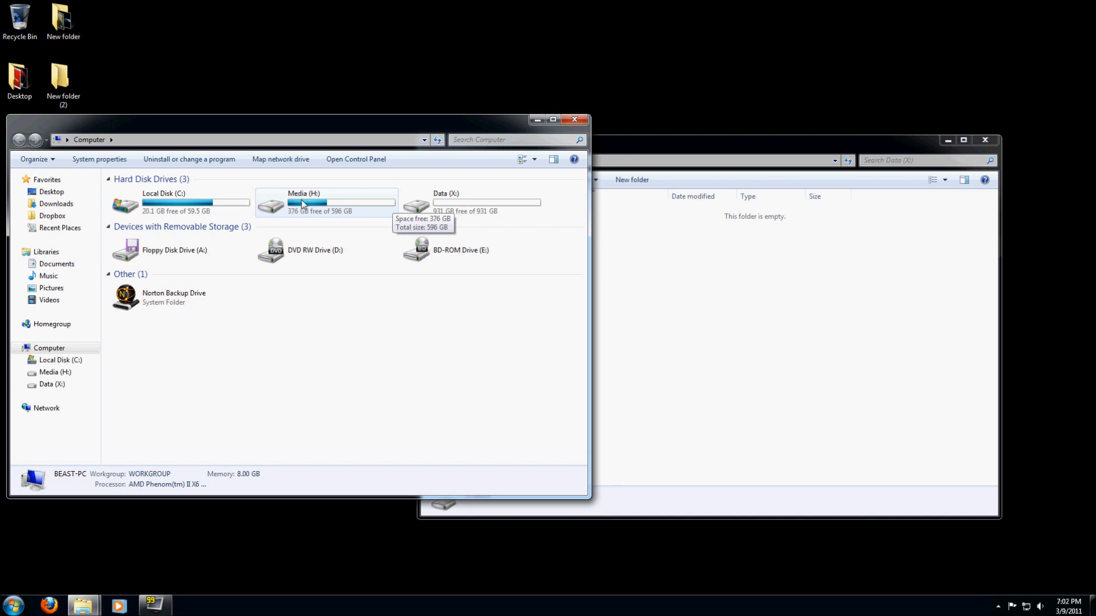
pyautogui.doubleClick(304, 203)
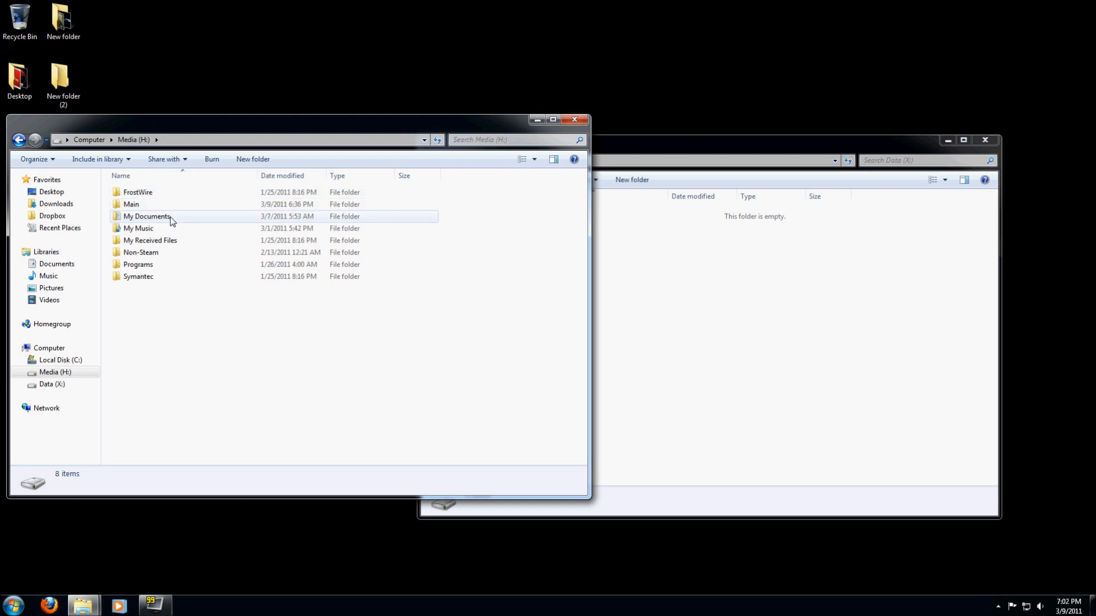
pyautogui.moveTo(189, 189)
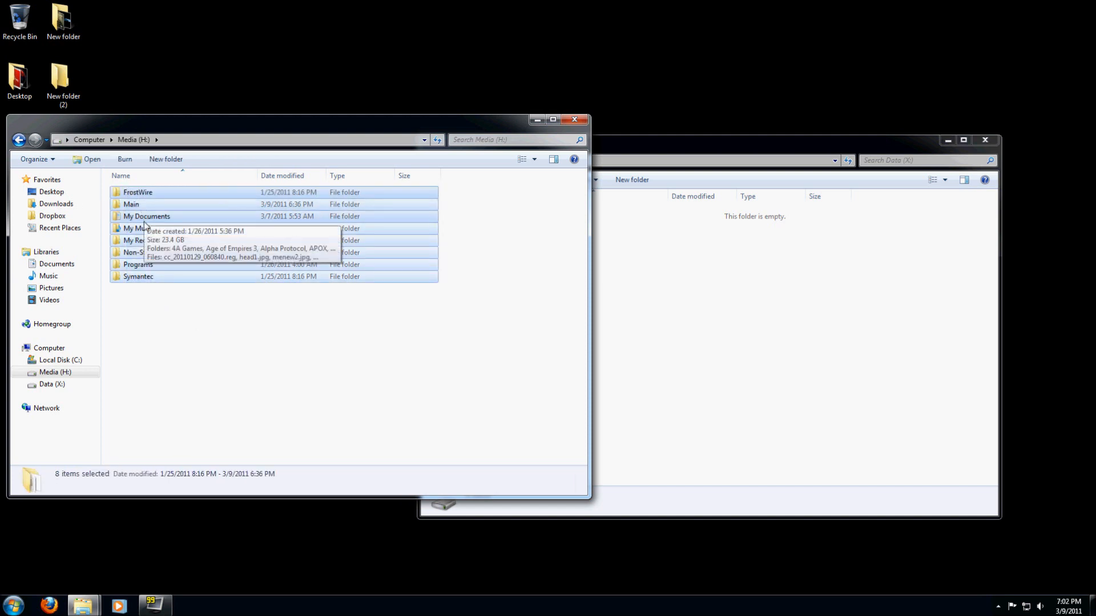
# Copy the eight selected Media (H:) folders and paste them into Data (X:)
pyautogui.rightClick(147, 215)
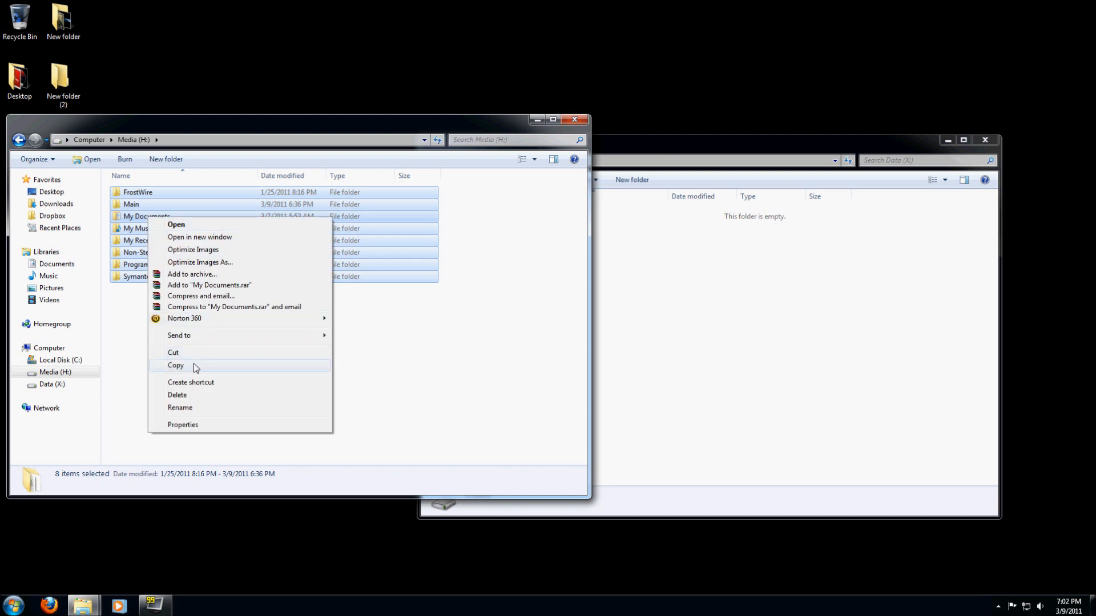
pyautogui.click(176, 365)
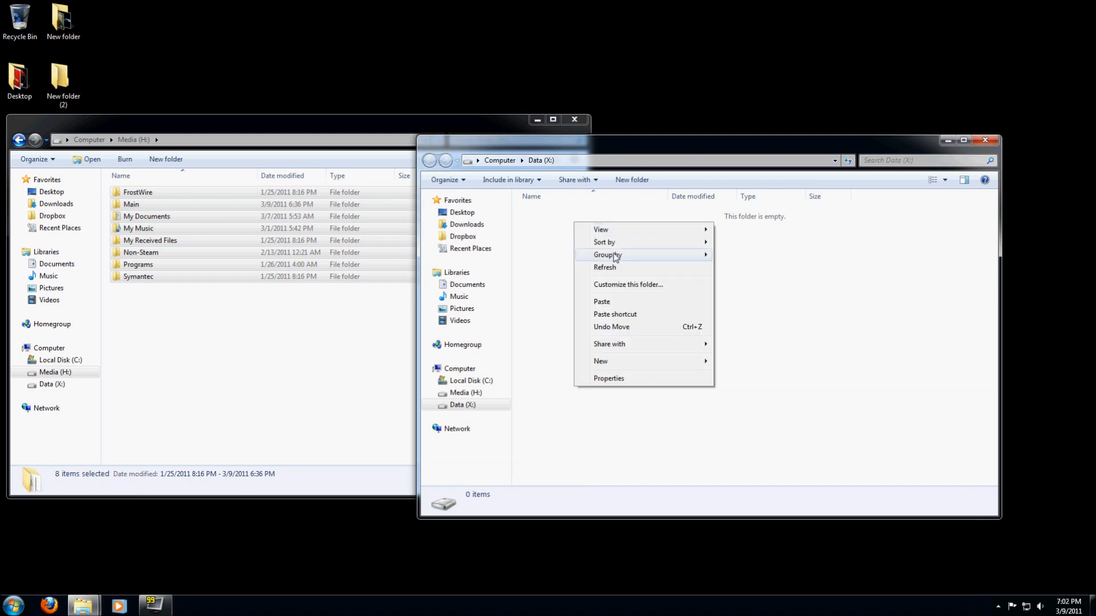
pyautogui.click(618, 308)
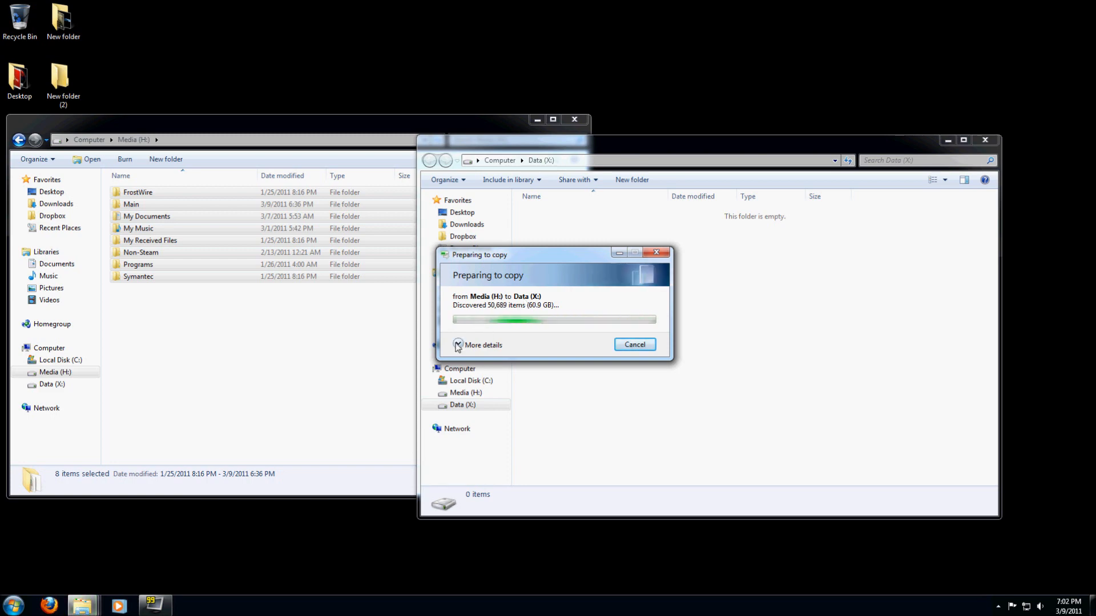
# Expand the copy dialog to show detailed transfer progress
pyautogui.click(482, 345)
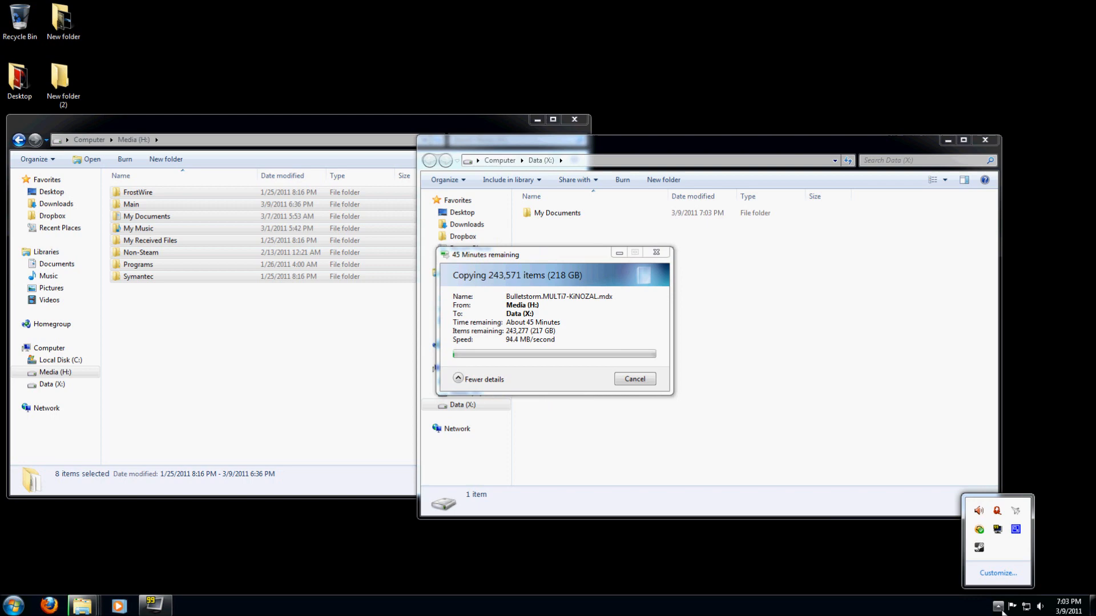
# Restore CamStudio from the notification area to view the running capture's elapsed time
pyautogui.click(191, 605)
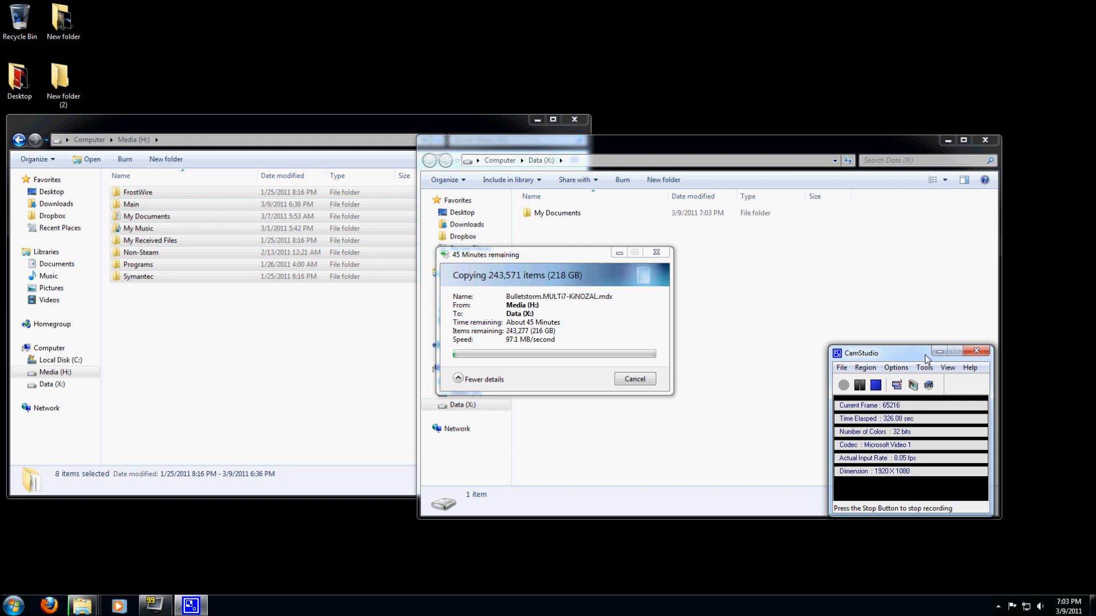
pyautogui.moveTo(884, 385)
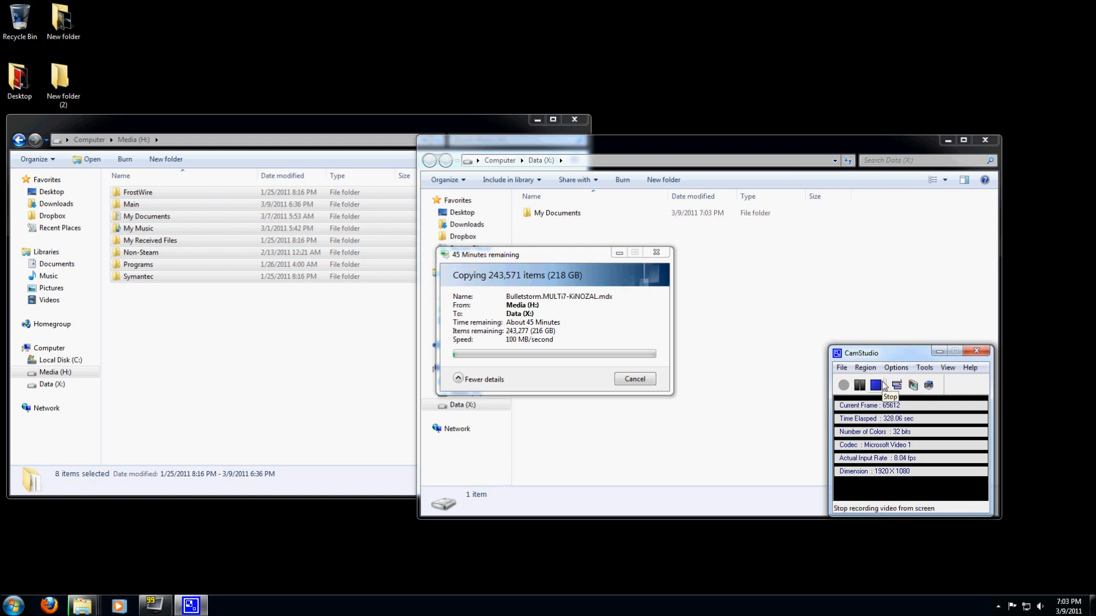